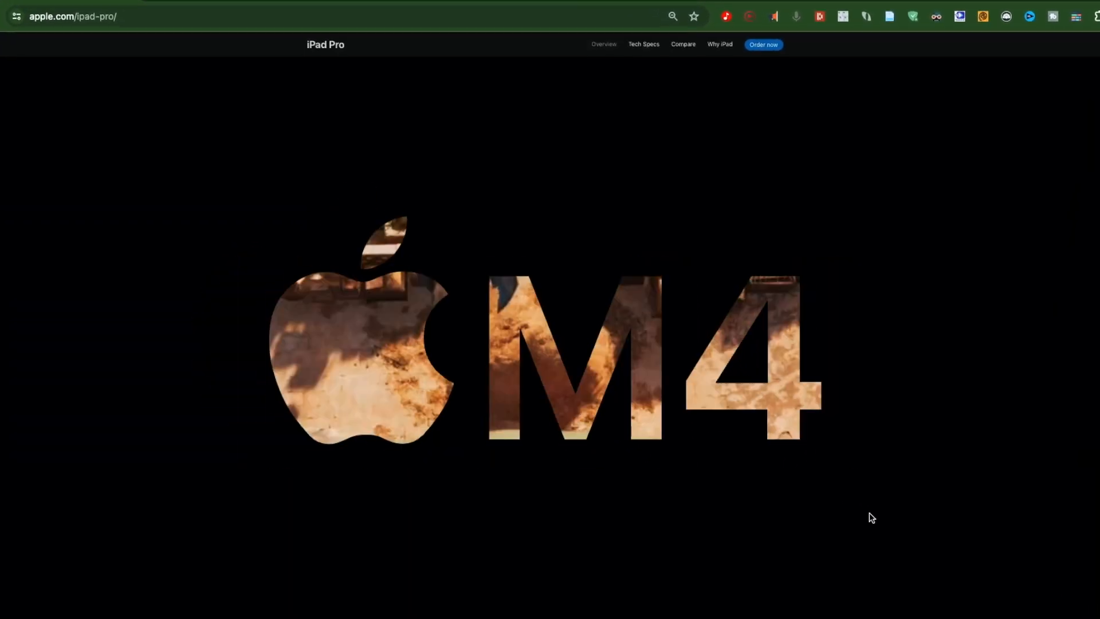
Step: Scroll the iPad Pro page past the Rocket chip section to the Apple M4 chip card
scroll("down", 3)
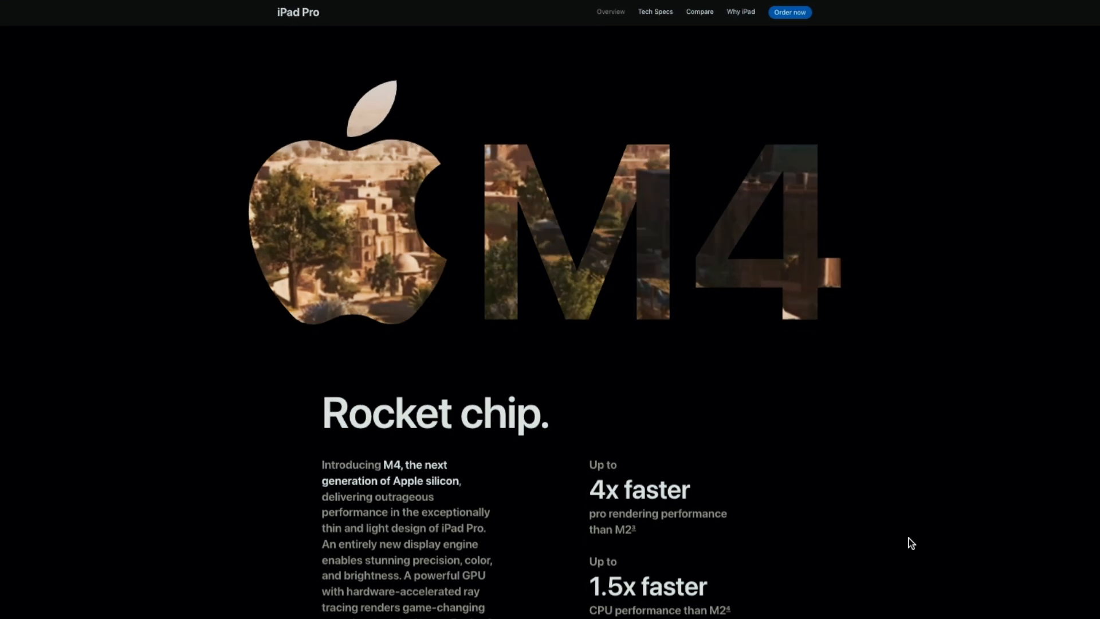
scroll("down", 3)
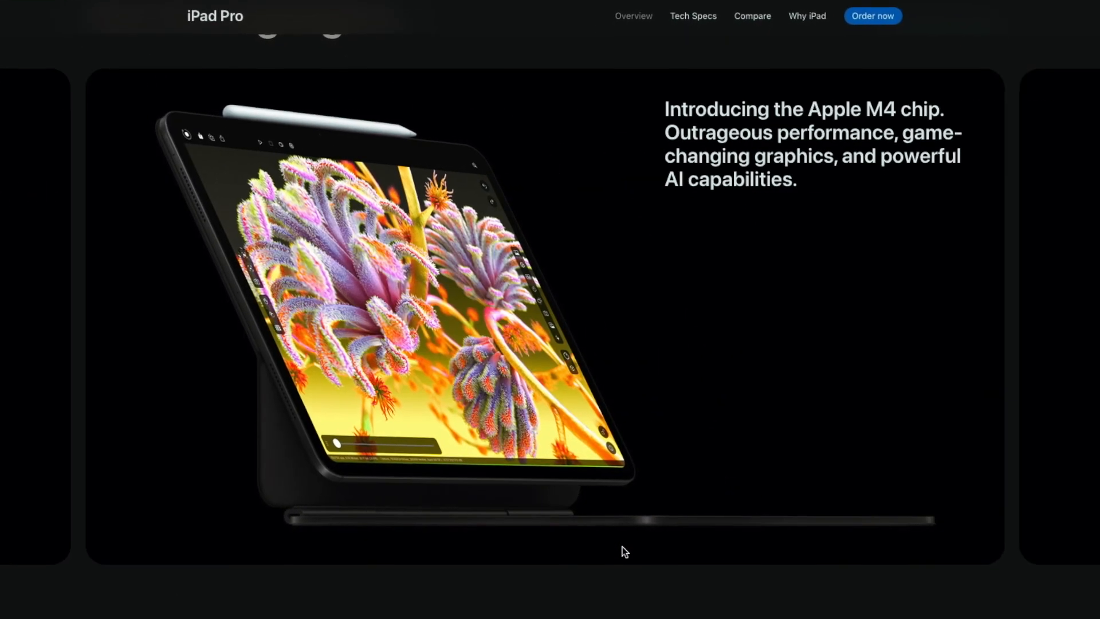
Step: Scroll further down to the All-new Apple Pencil Pro carousel card
scroll("down", 3)
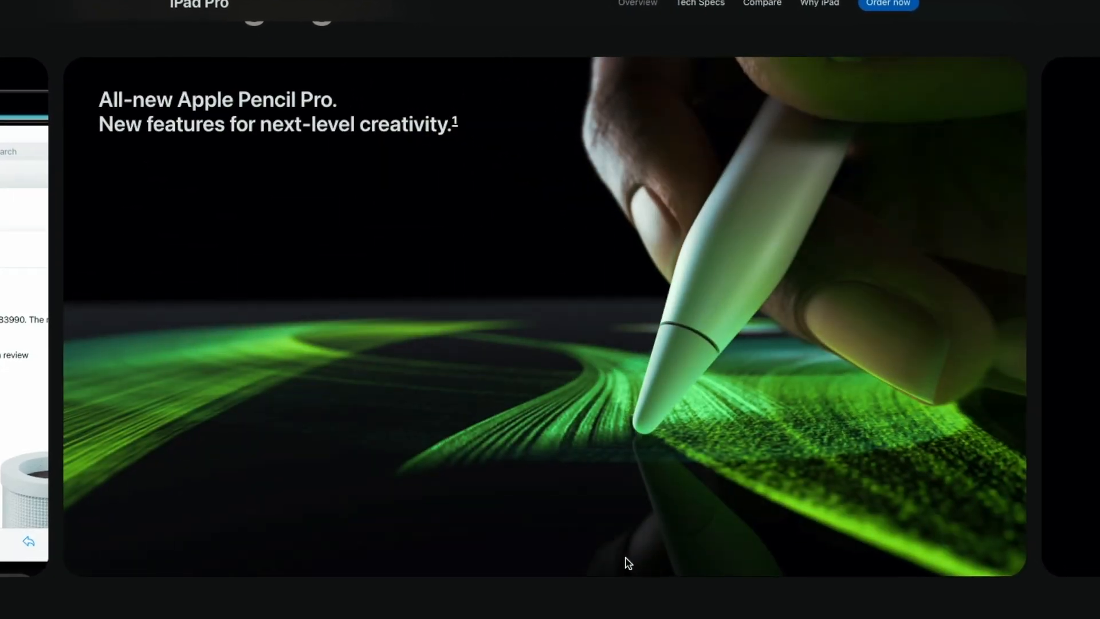
scroll("down", 3)
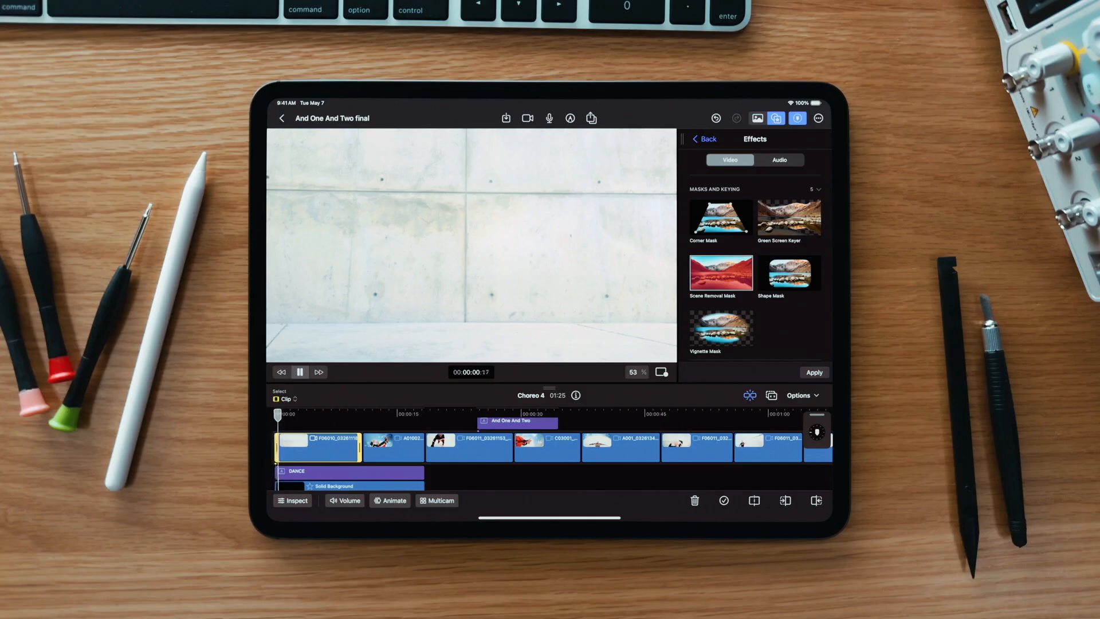
left_click(299, 371)
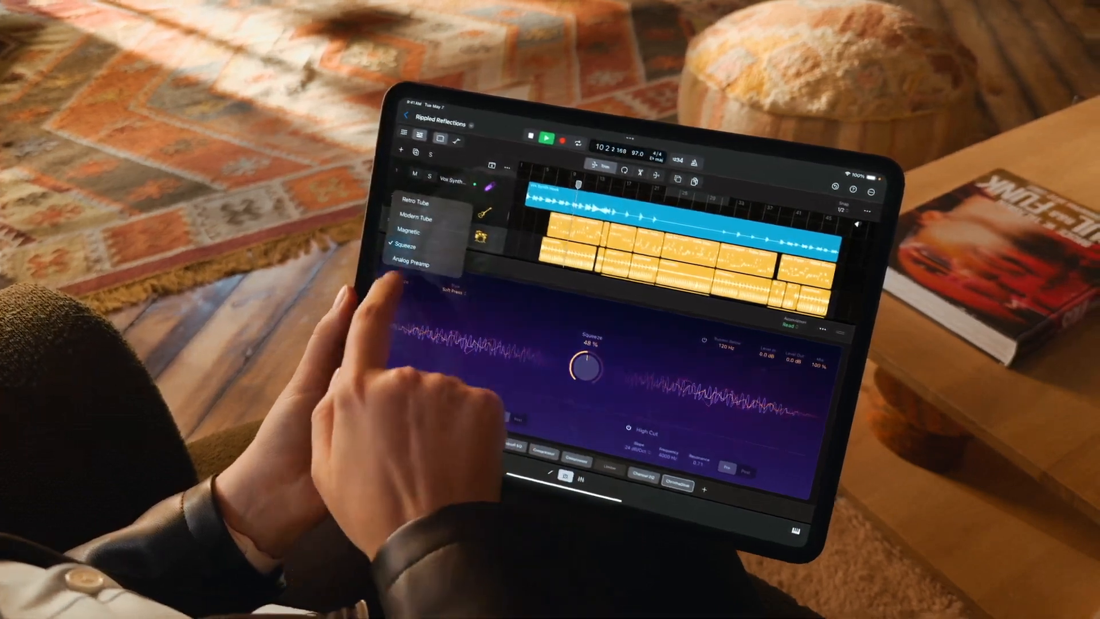
Step: Choose Squeeze from the plug-in's mode pop-up menu in Logic Pro for iPad
left_click(415, 218)
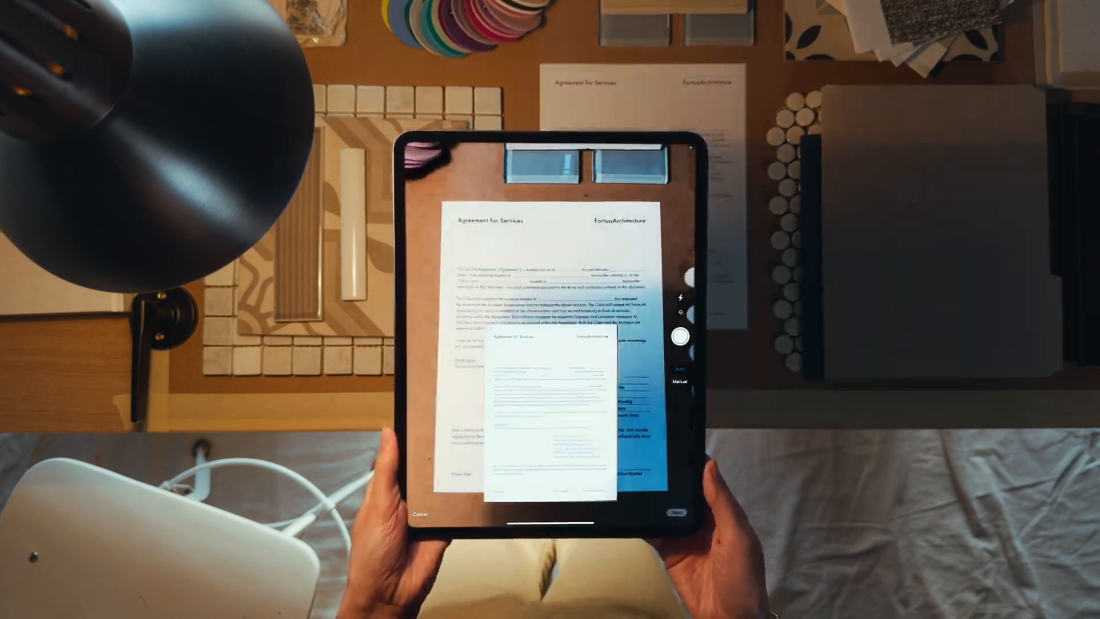
left_click(678, 336)
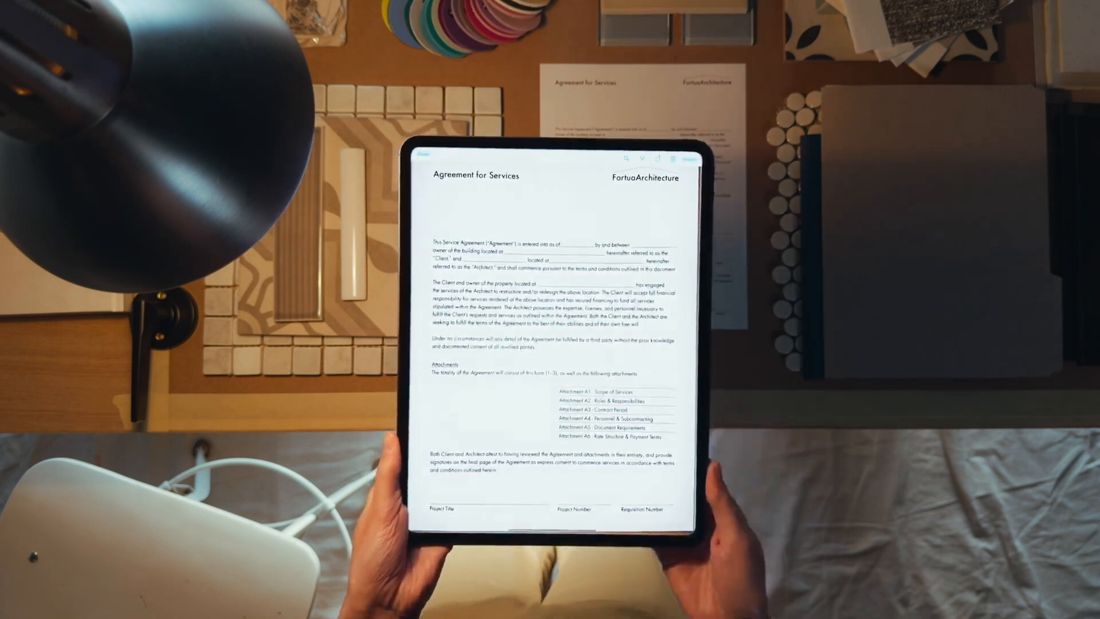